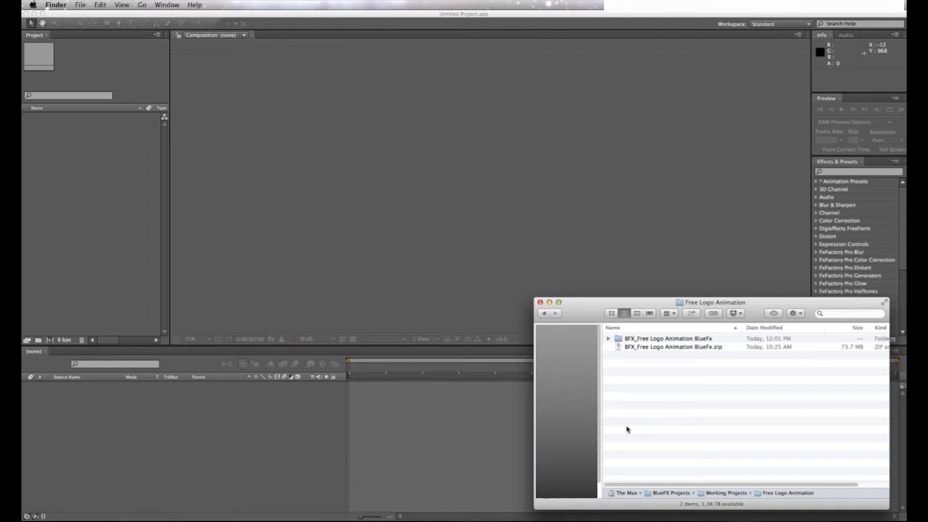
{"action": "mouse_move", "coordinate": [634, 417]}
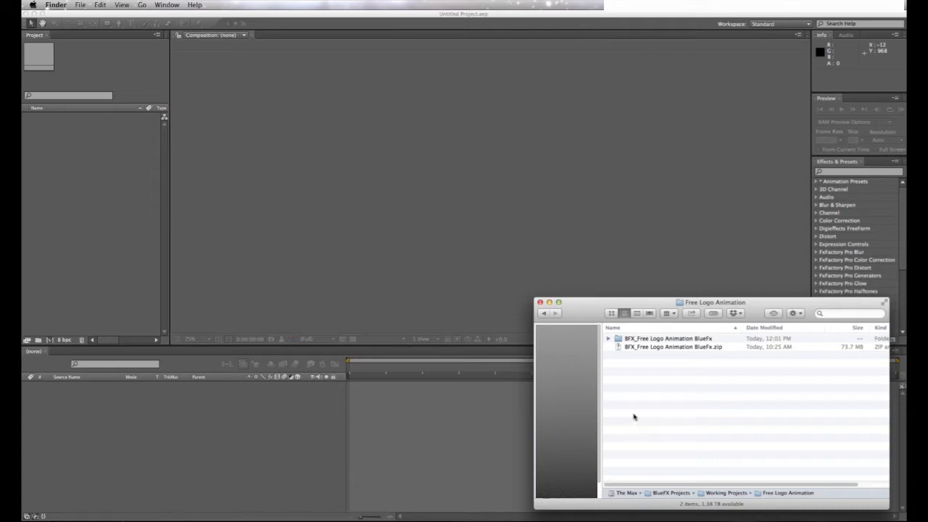
Load Free-Logo-Animation.aep from the LOGO 16 folder, accepting the project conversion notice
{"action": "double_click", "coordinate": [667, 338]}
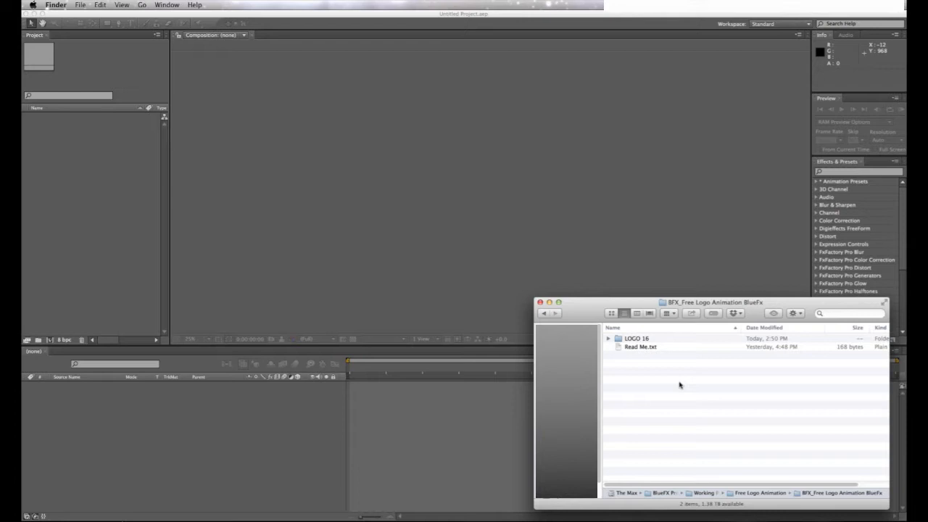
{"action": "mouse_move", "coordinate": [682, 389]}
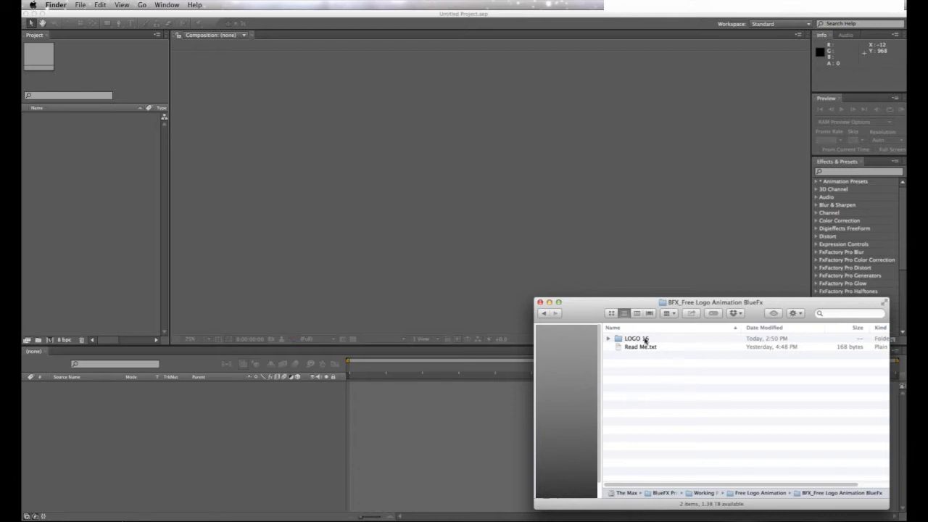
{"action": "double_click", "coordinate": [634, 338]}
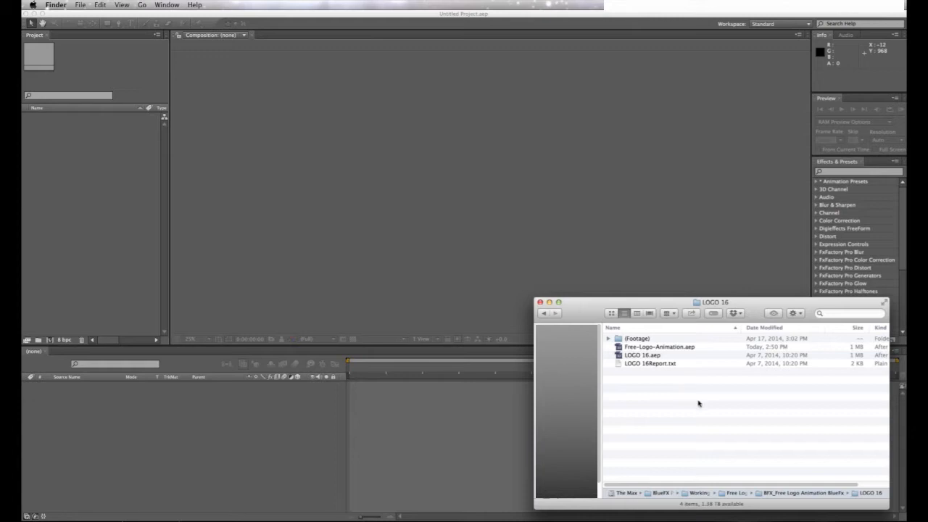
{"action": "double_click", "coordinate": [641, 354]}
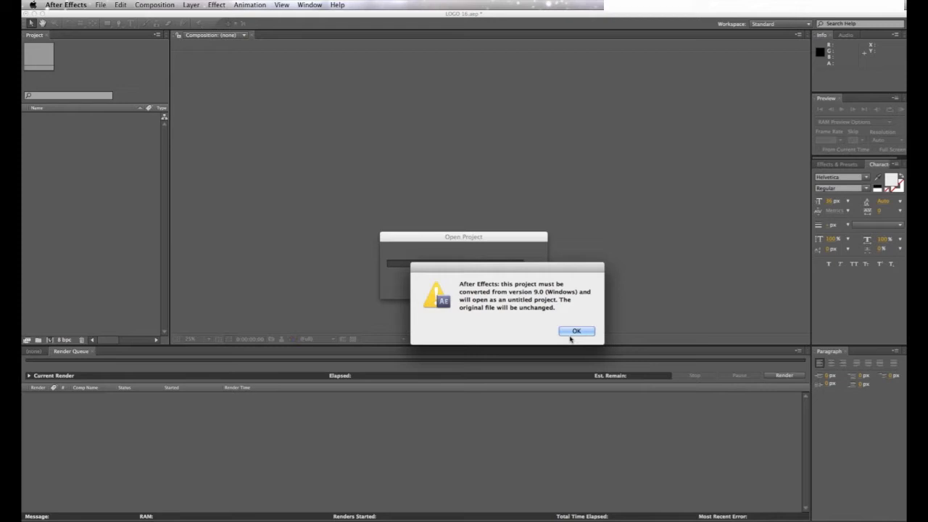
{"action": "left_click", "coordinate": [576, 331]}
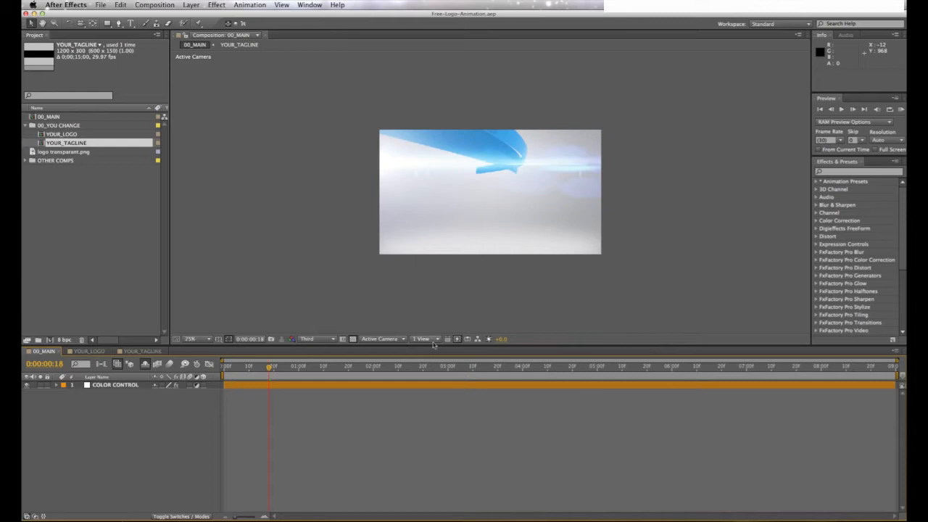
{"action": "mouse_move", "coordinate": [261, 276]}
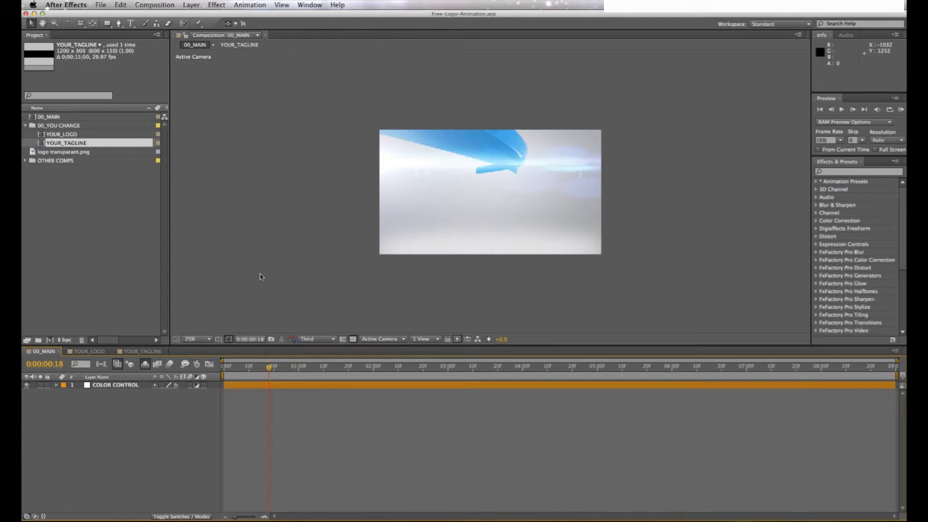
{"action": "mouse_move", "coordinate": [83, 135]}
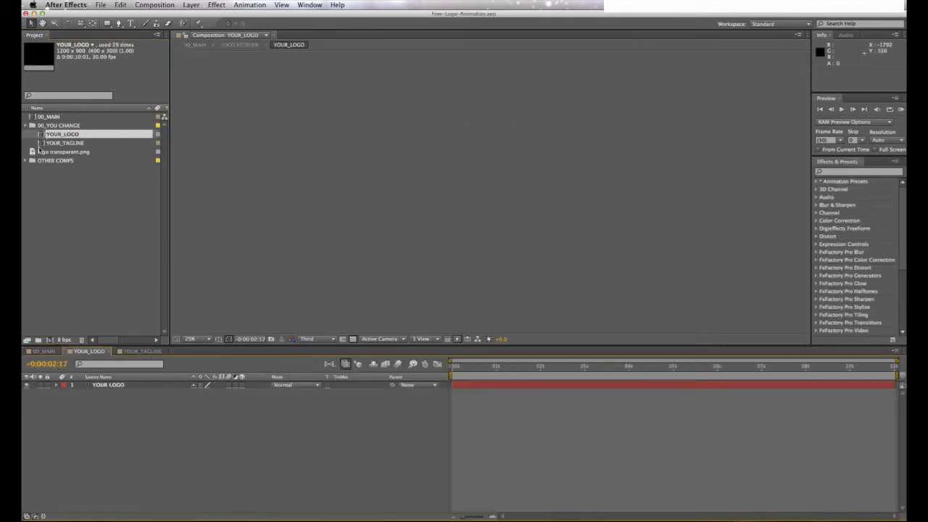
Drop logo transparant.png into the YOUR_LOGO composition timeline
{"action": "left_click", "coordinate": [63, 152]}
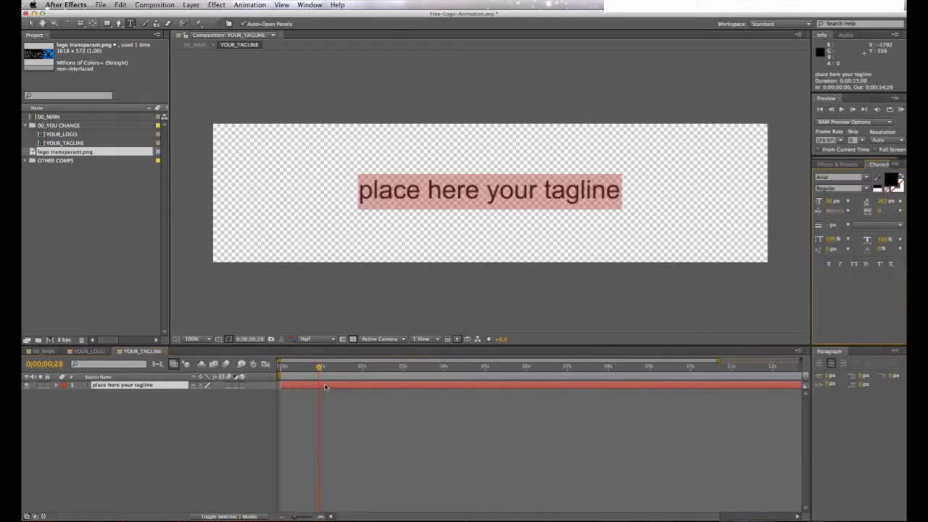
Rewrite the placeholder tagline text to 'After Effects Template'
{"action": "type", "text": "After Effects Templates"}
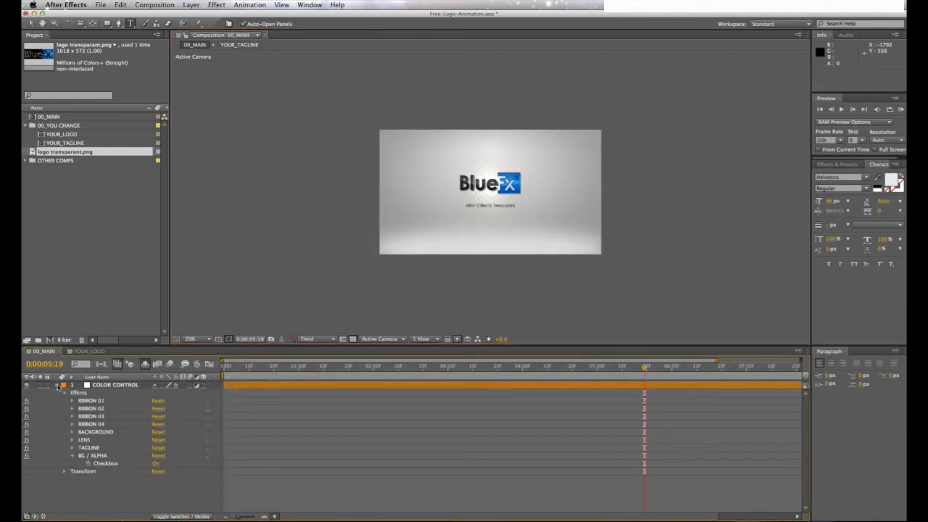
At an early ribbon frame, give RIBBON 01 a pink-red colour in COLOR CONTROL
{"action": "left_click", "coordinate": [266, 366]}
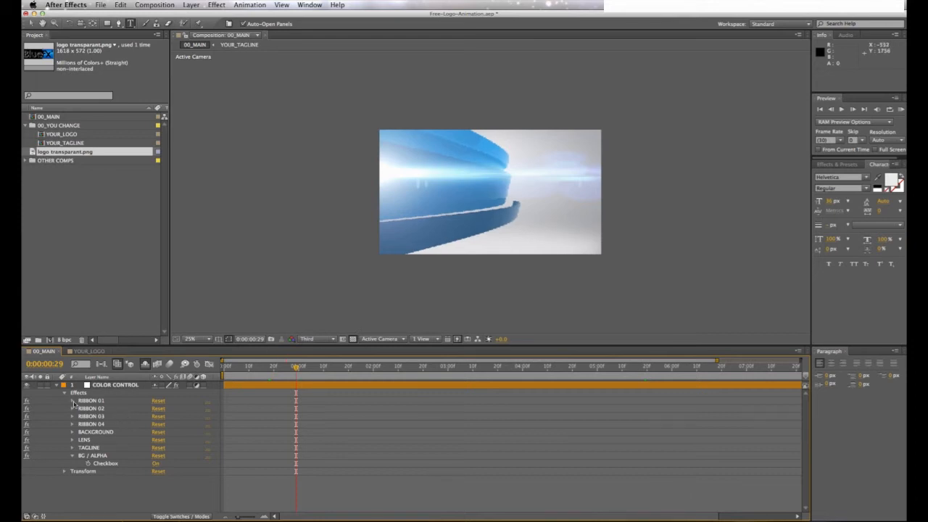
{"action": "left_click", "coordinate": [157, 408]}
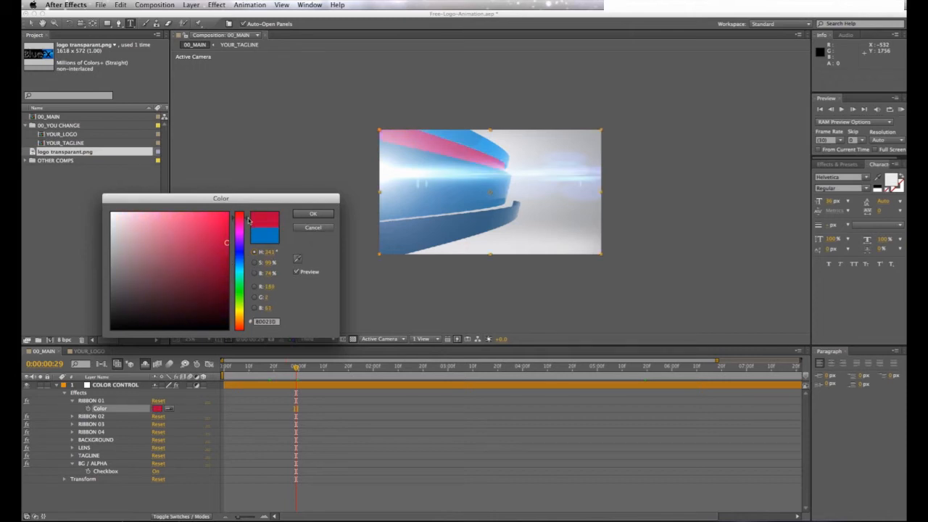
{"action": "mouse_move", "coordinate": [281, 220]}
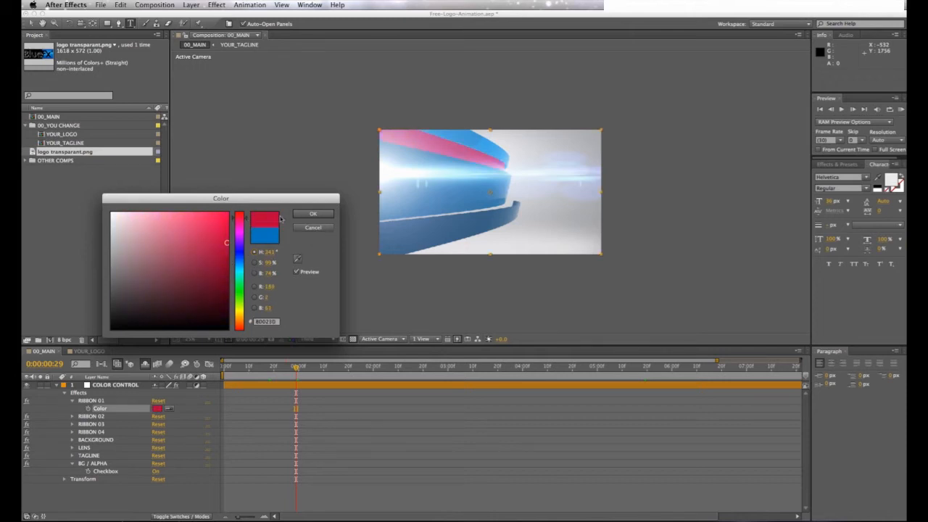
{"action": "left_click", "coordinate": [314, 213]}
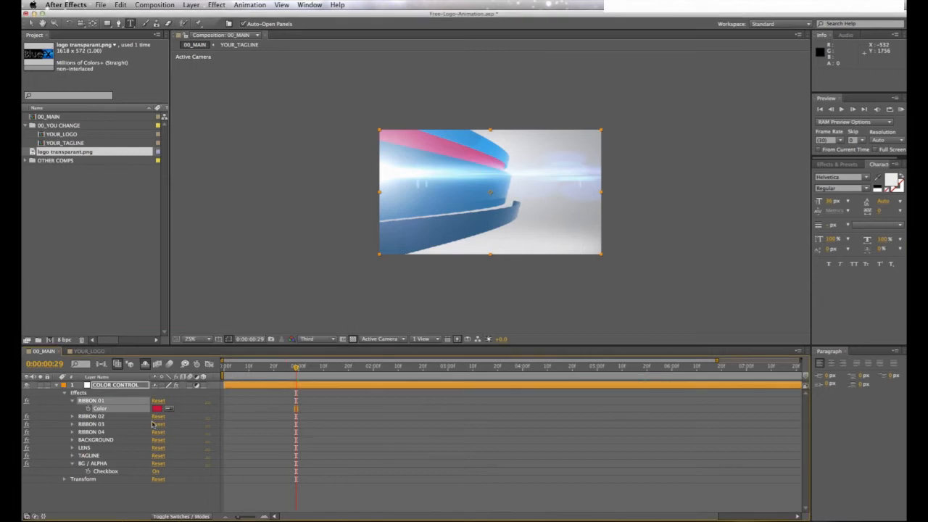
Give RIBBON 03 an olive-yellow colour in COLOR CONTROL
{"action": "left_click", "coordinate": [72, 424]}
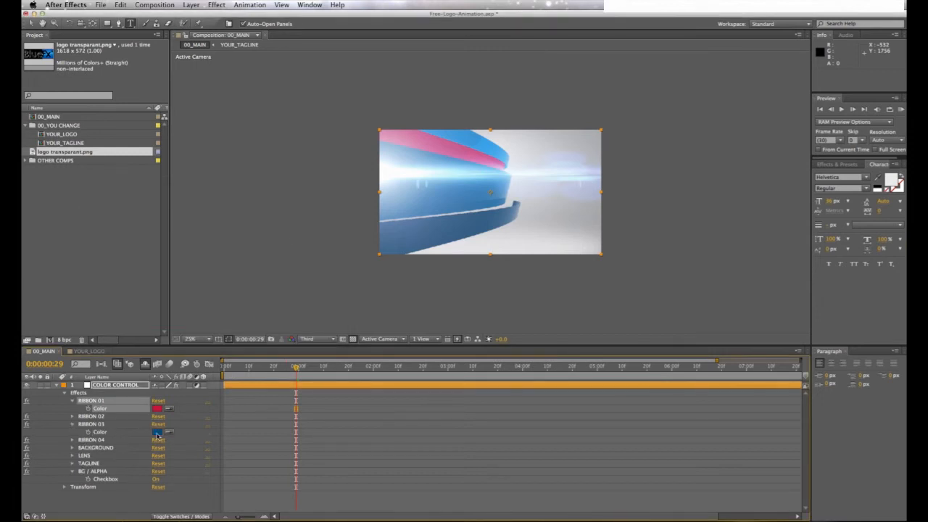
{"action": "left_click", "coordinate": [158, 431]}
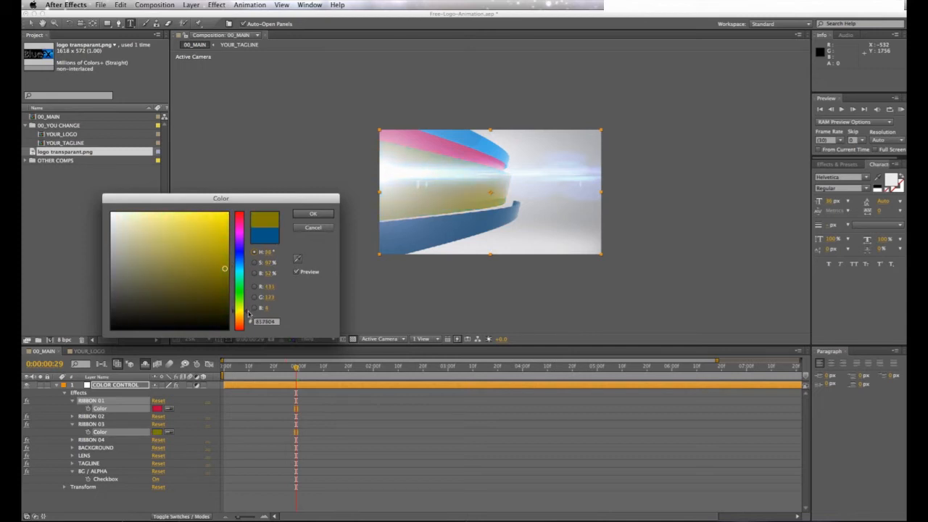
{"action": "left_click", "coordinate": [154, 5]}
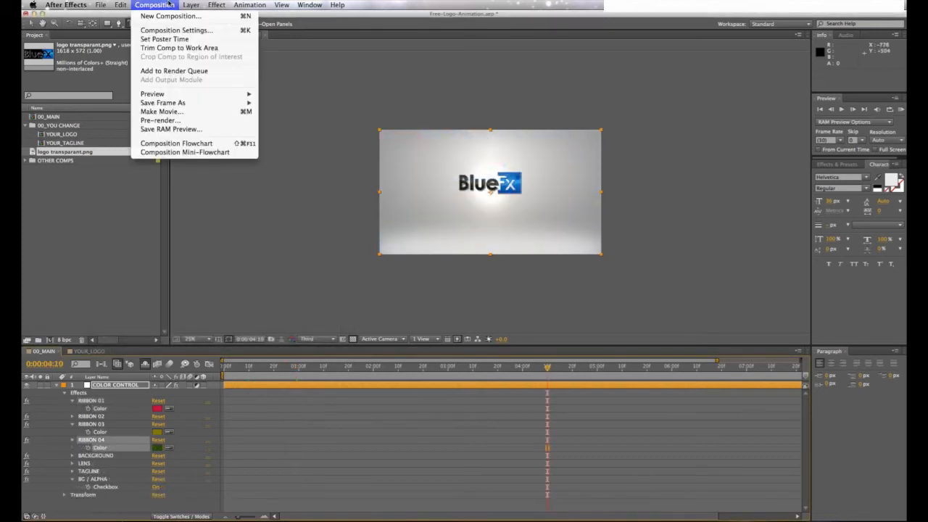
Add 00_MAIN to the Render Queue and bring up its Lossless output module settings
{"action": "left_click", "coordinate": [174, 71]}
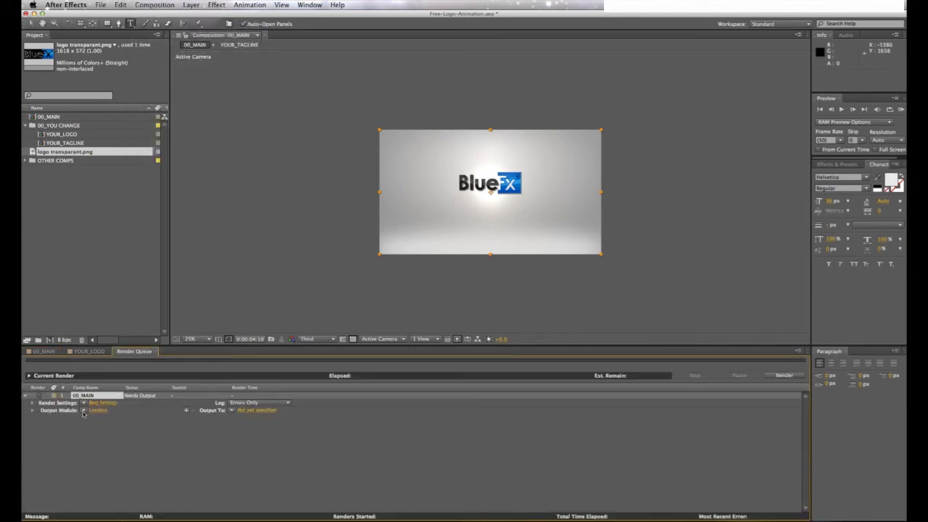
{"action": "left_click", "coordinate": [96, 410]}
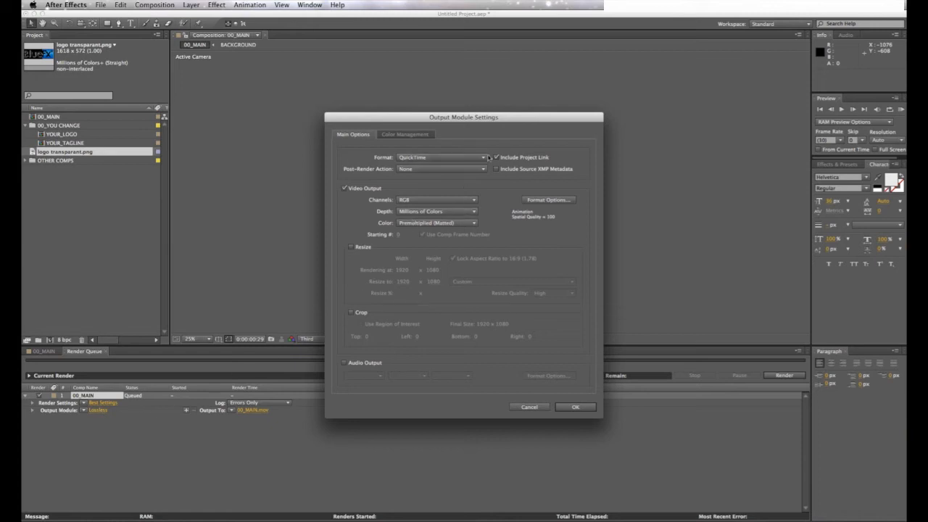
Set the output module to QuickTime with H.264 compression and audio output enabled
{"action": "left_click", "coordinate": [440, 157]}
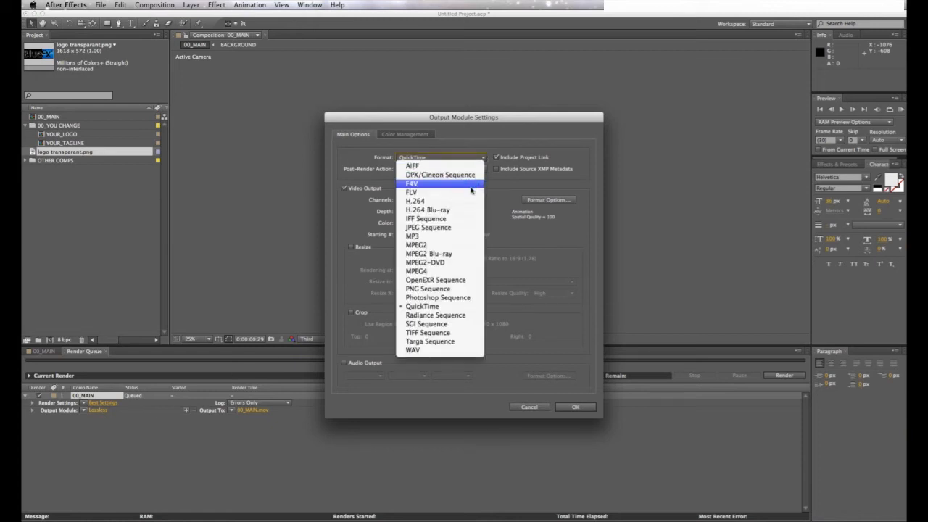
{"action": "left_click", "coordinate": [422, 305]}
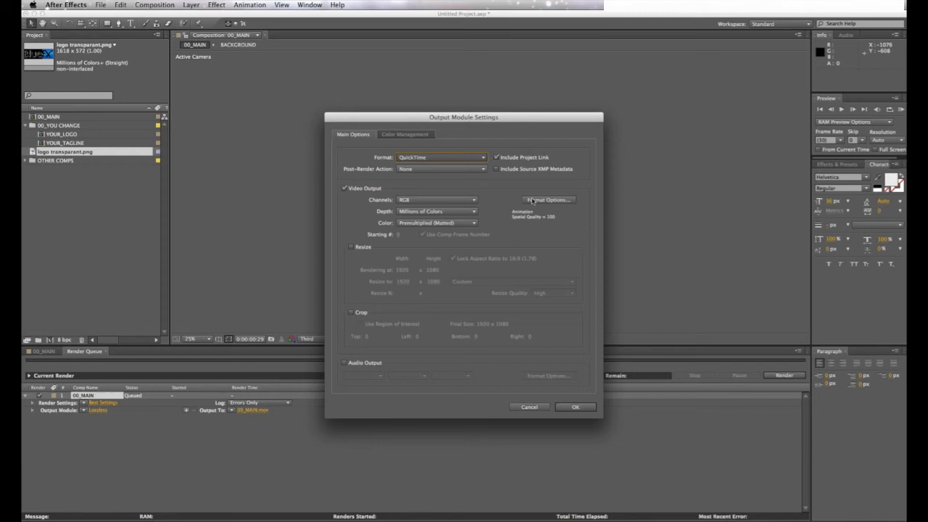
{"action": "left_click", "coordinate": [548, 199]}
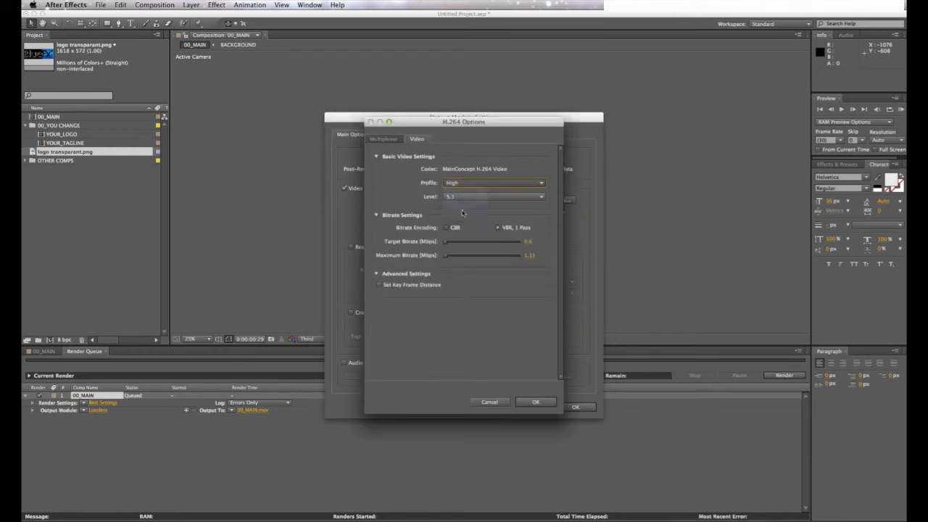
{"action": "left_click", "coordinate": [493, 196]}
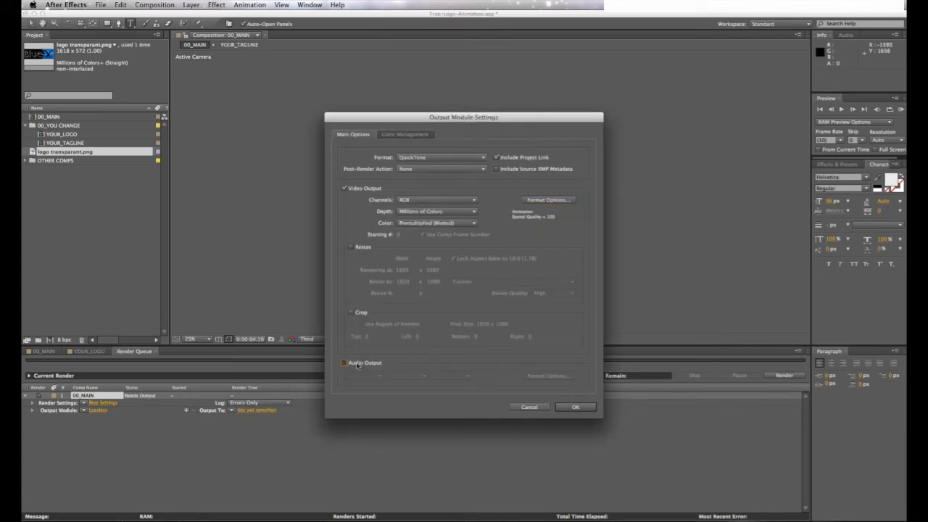
{"action": "left_click", "coordinate": [575, 407]}
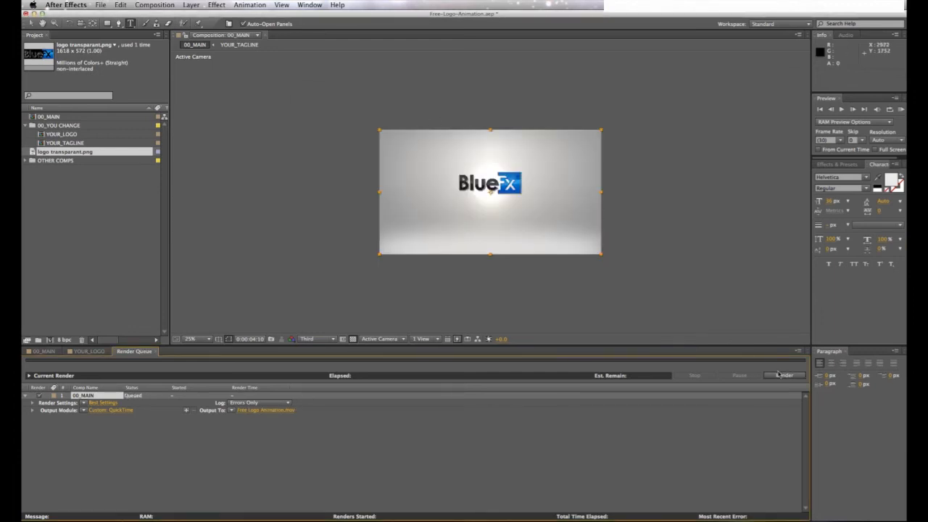
Start rendering the queued 00_MAIN composition to Free Logo Animation.mov
{"action": "left_click", "coordinate": [784, 374]}
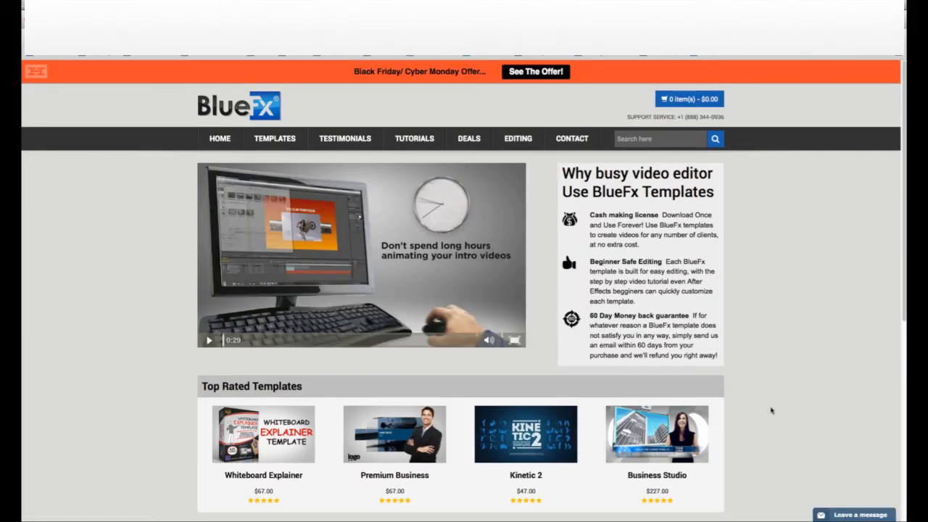
Go to the TEMPLATES store page and browse down the product listing
{"action": "left_click", "coordinate": [274, 139]}
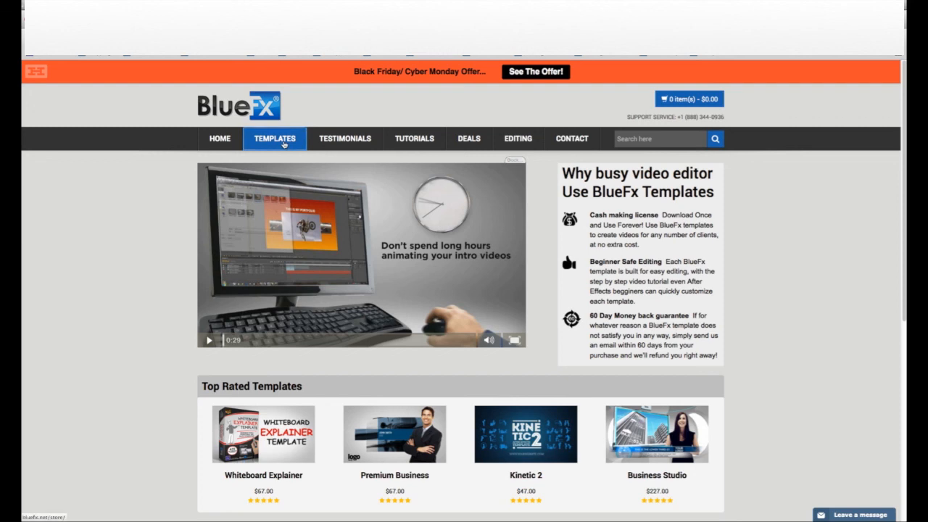
{"action": "left_click", "coordinate": [274, 138]}
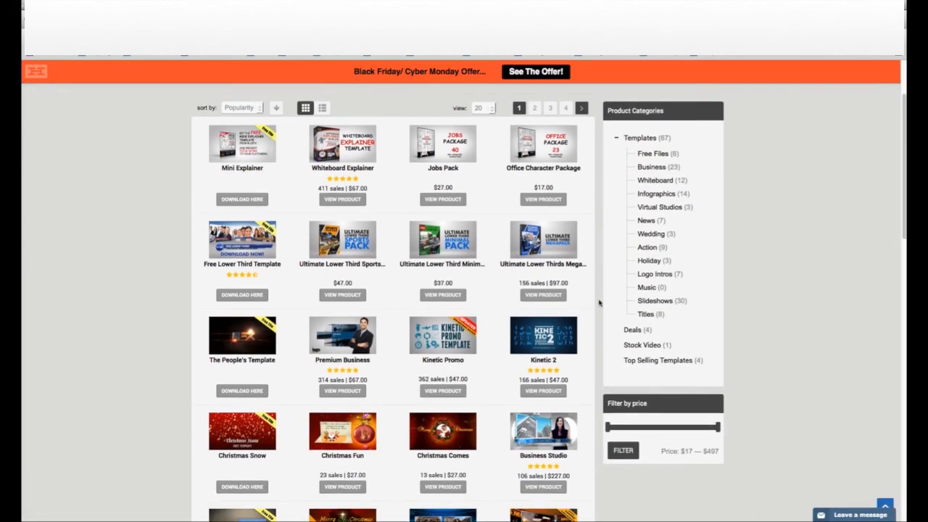
{"action": "scroll", "scroll_direction": "down", "scroll_amount": 3}
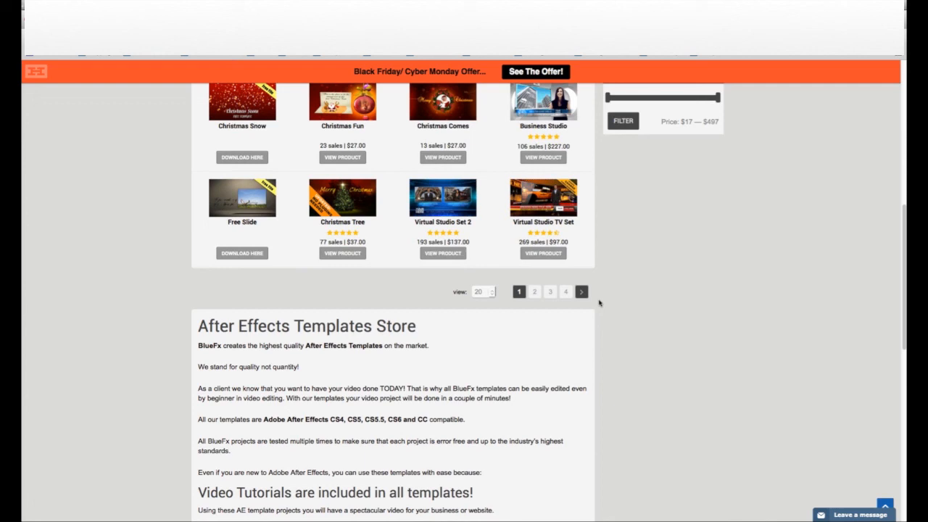